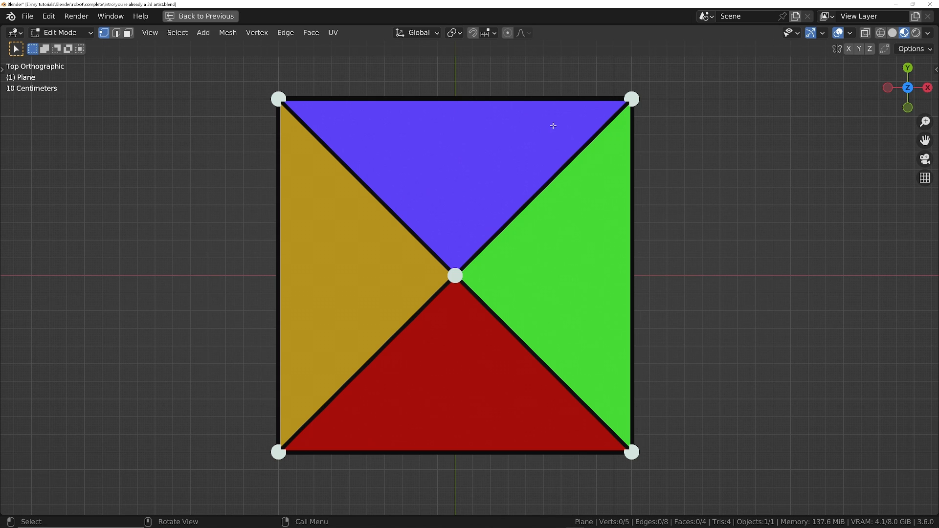
mouse_move(284, 84)
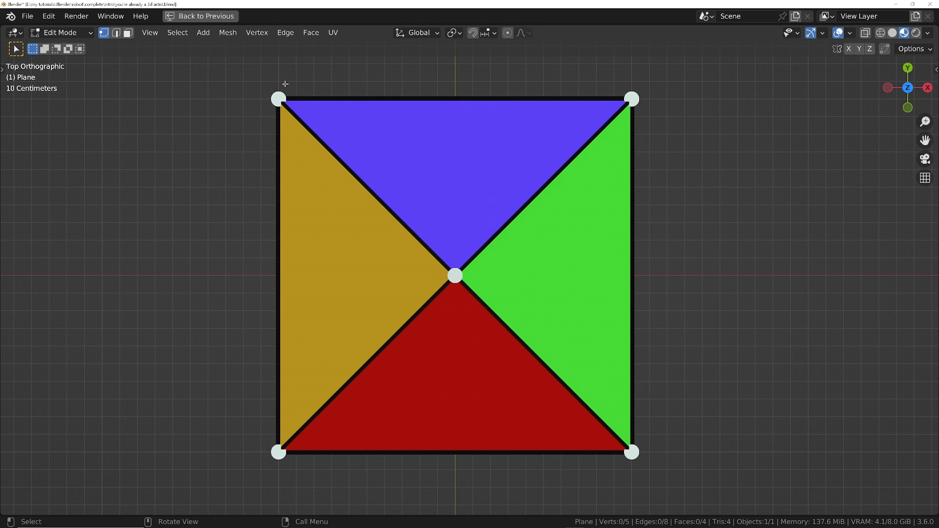
mouse_move(645, 115)
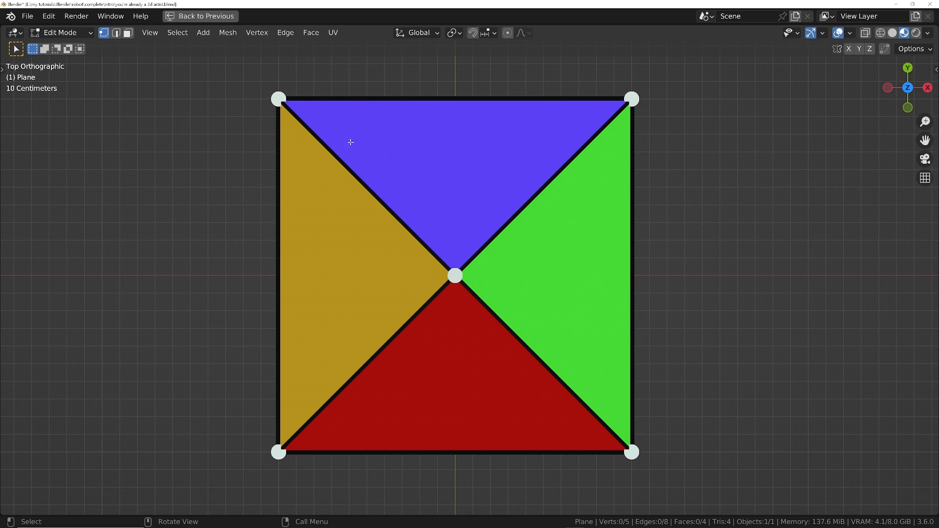
mouse_move(541, 127)
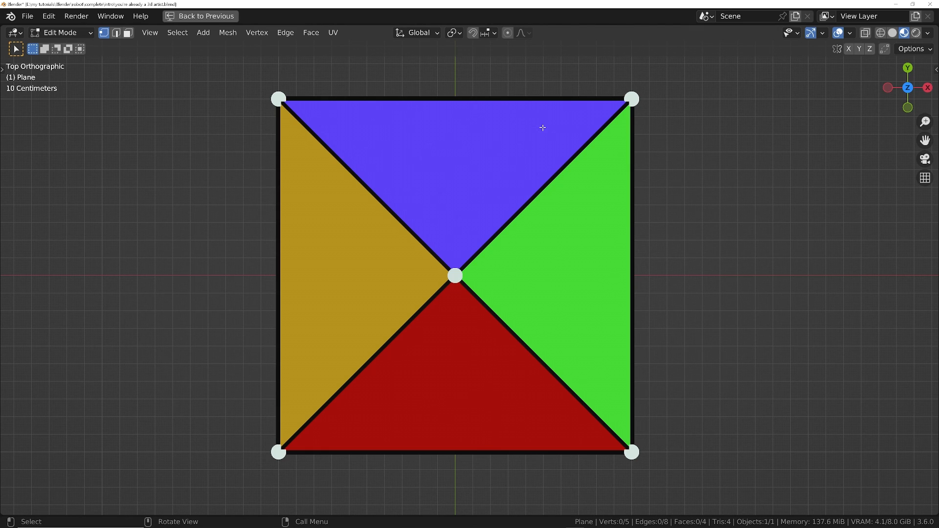
mouse_move(564, 231)
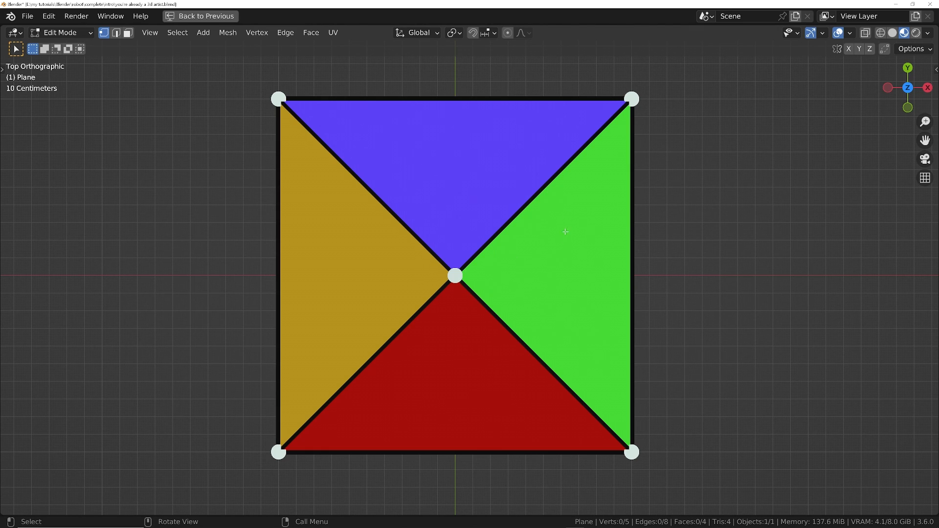
mouse_move(403, 81)
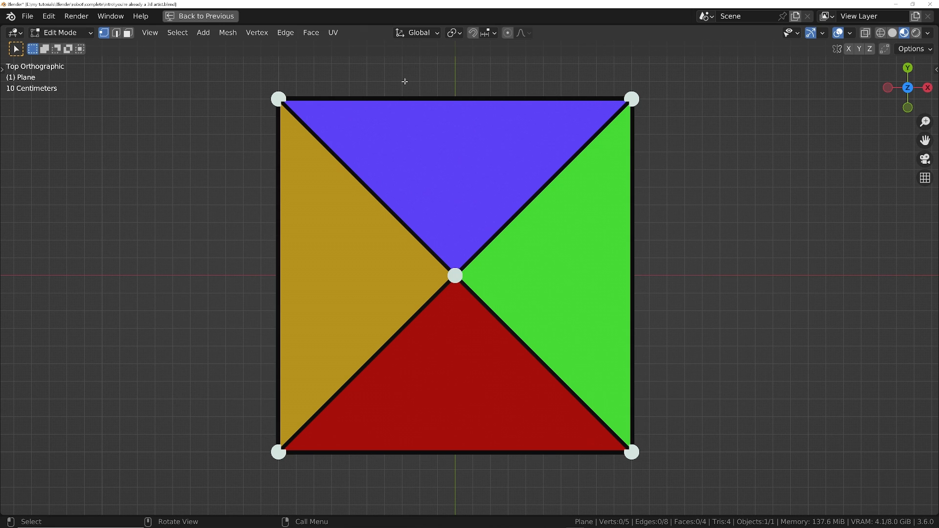
mouse_move(481, 479)
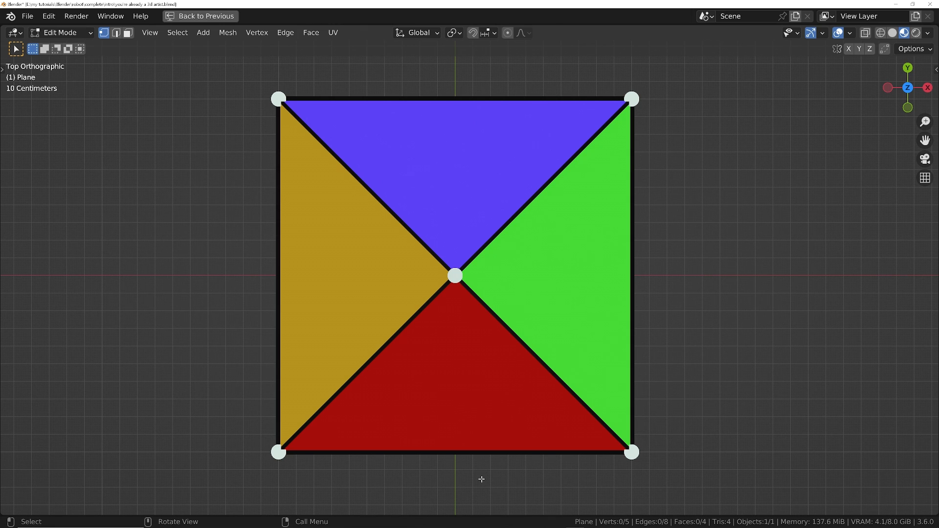
mouse_move(517, 443)
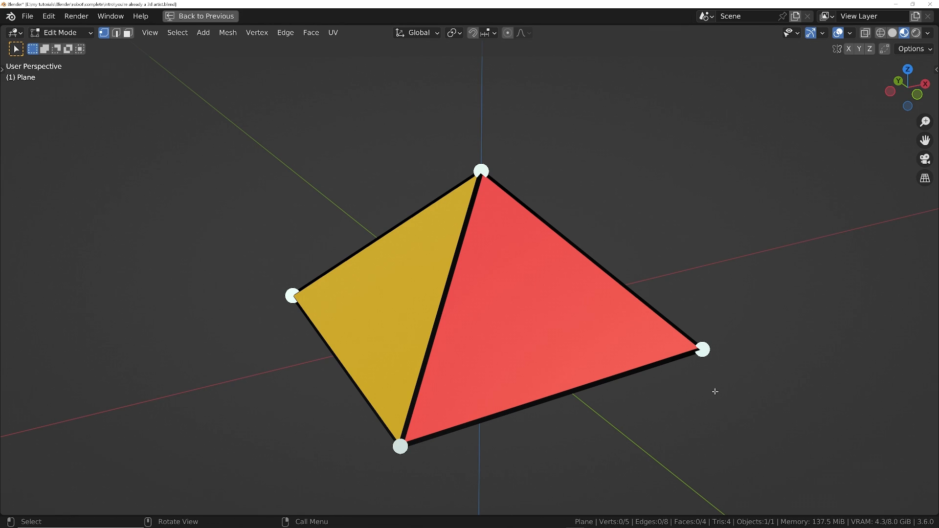
- Select the pyramid's top vertex and grab it to move
left_click(479, 171)
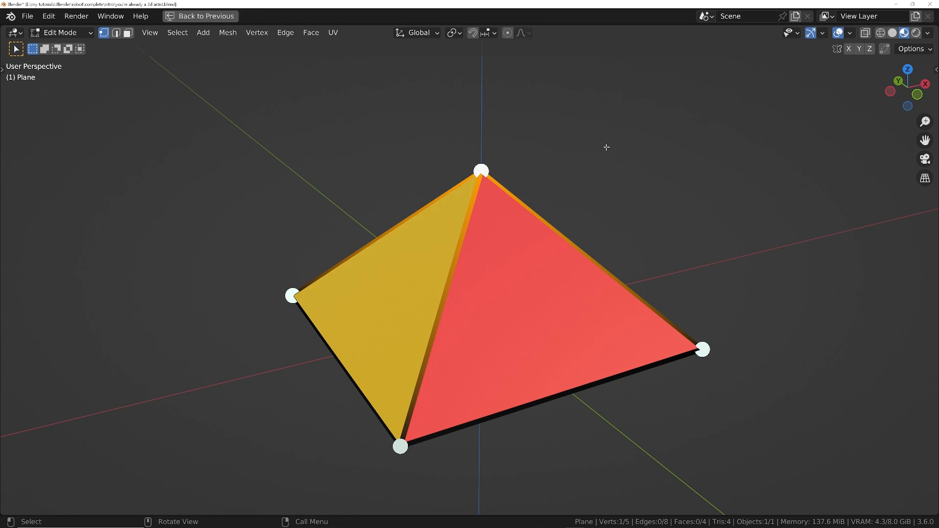
key("g")
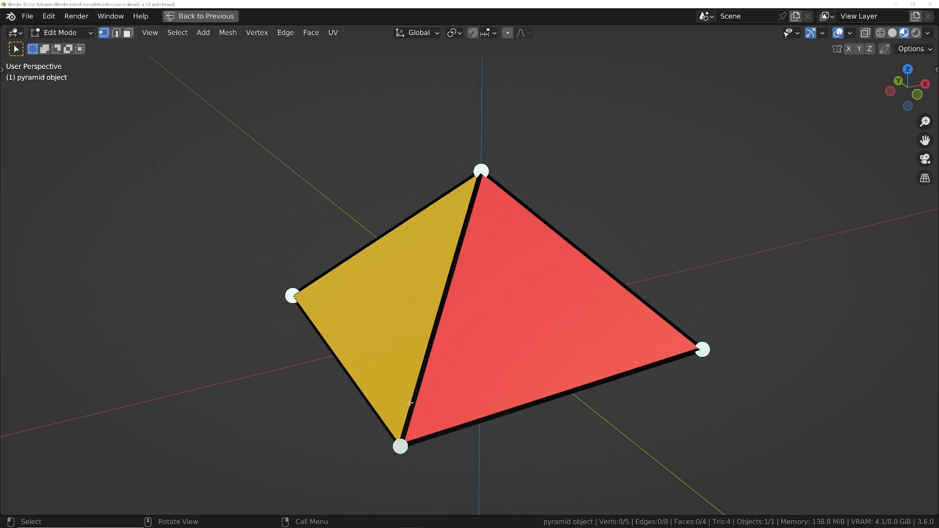
mouse_move(395, 251)
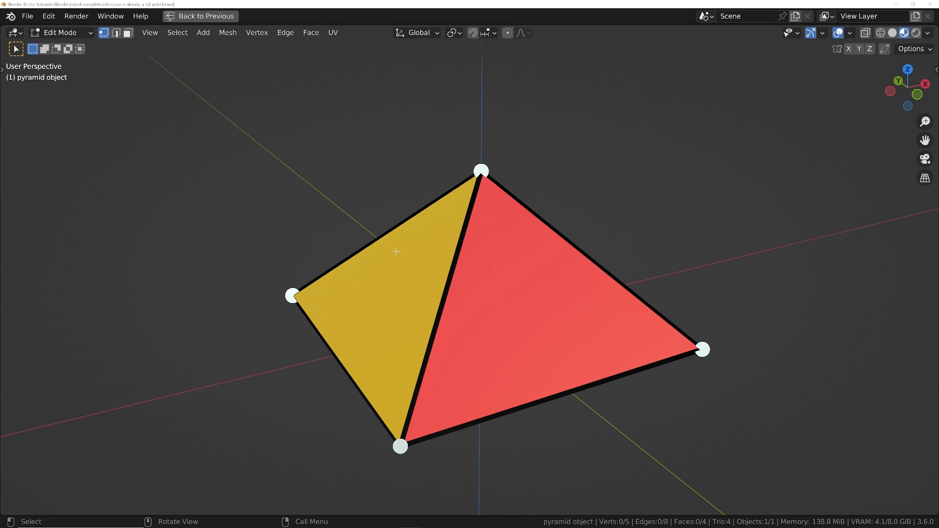
mouse_move(601, 340)
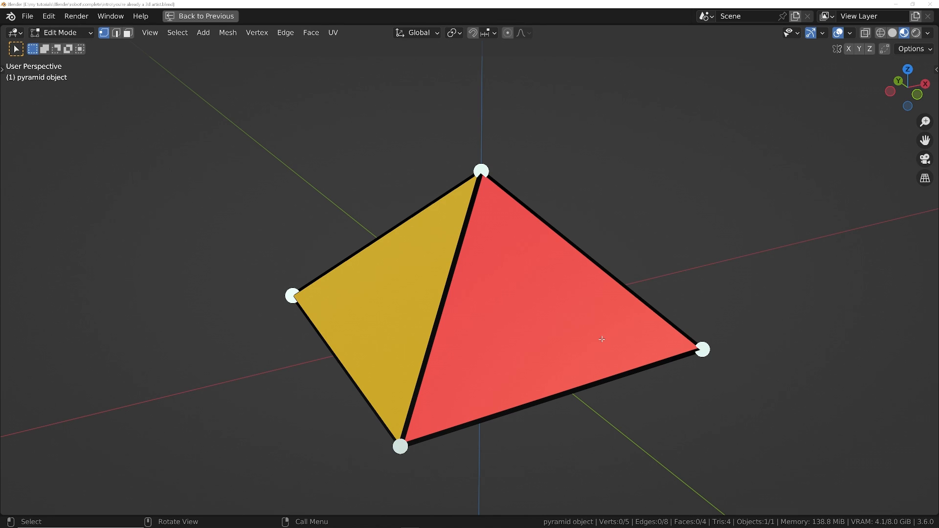
mouse_move(610, 211)
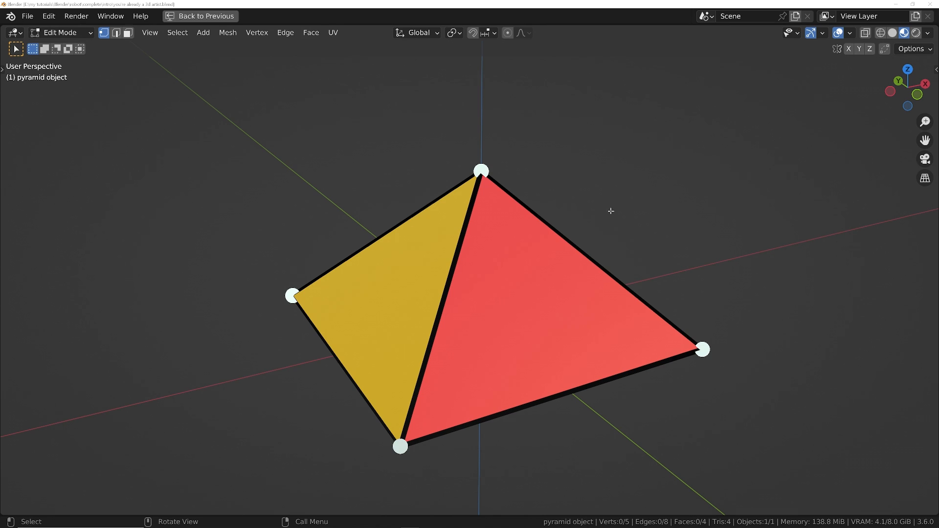
- Return to the full workspace layout from the previous view
left_click(205, 15)
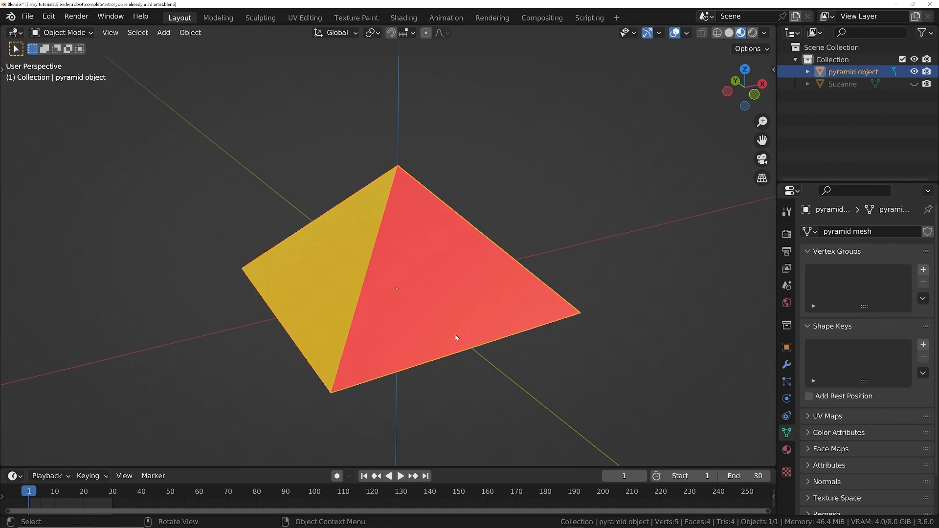
mouse_move(606, 362)
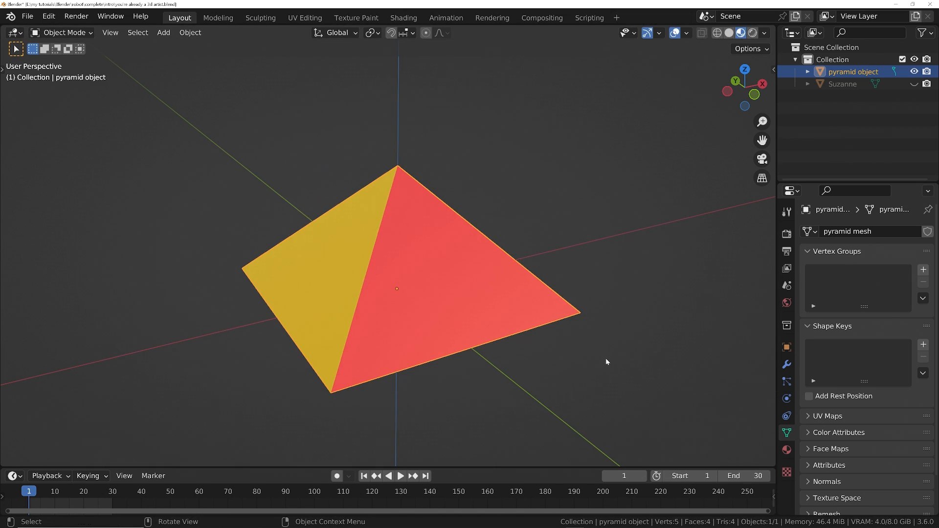
mouse_move(428, 327)
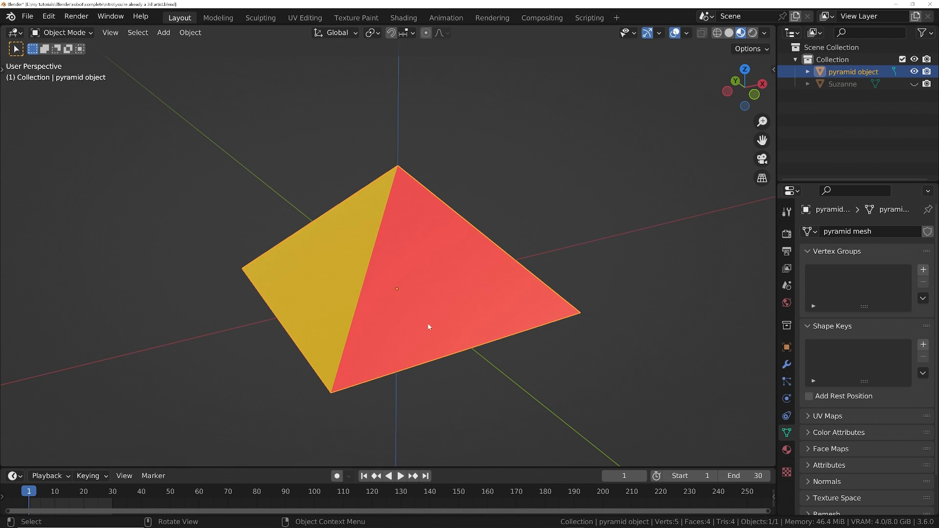
mouse_move(523, 197)
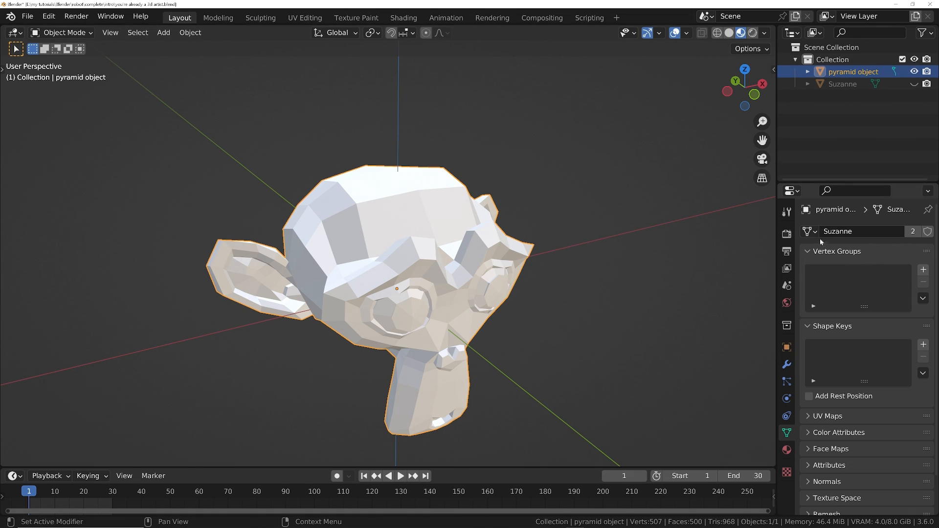
- Assign the 'pyramid mesh' data-block back to the object in Object Data properties
left_click(809, 231)
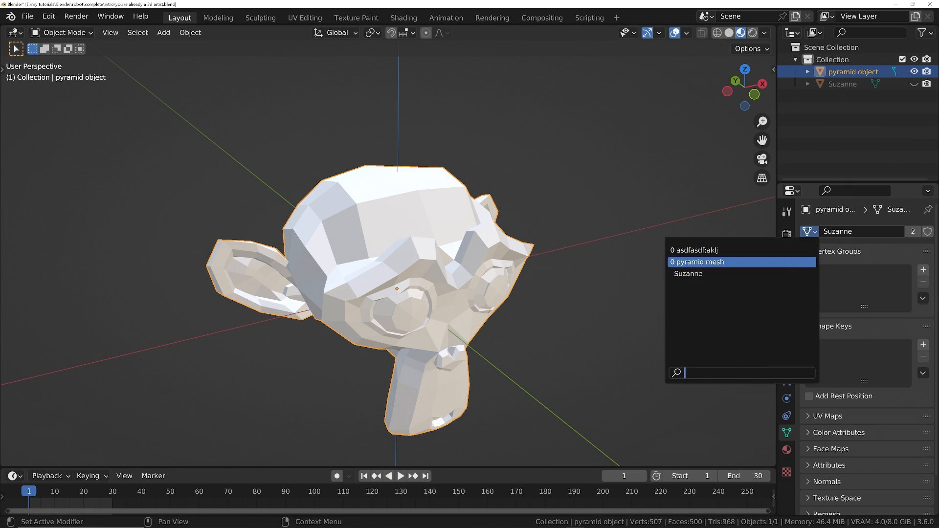
left_click(698, 262)
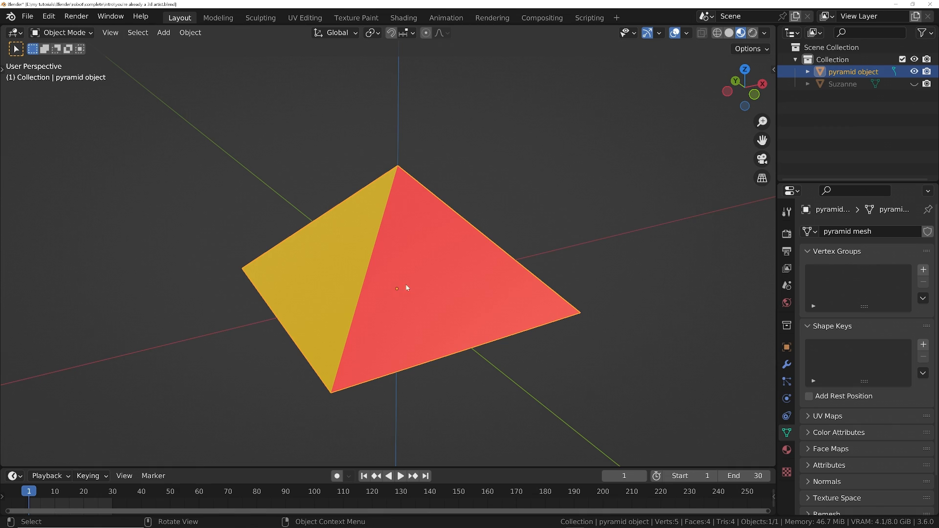
mouse_move(401, 288)
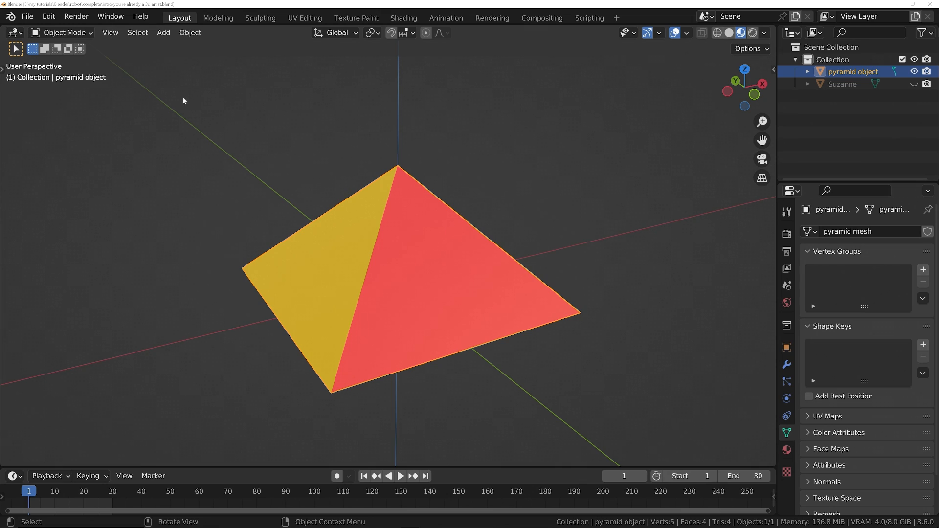
- Switch the pyramid into Edit Mode from the mode dropdown
left_click(63, 32)
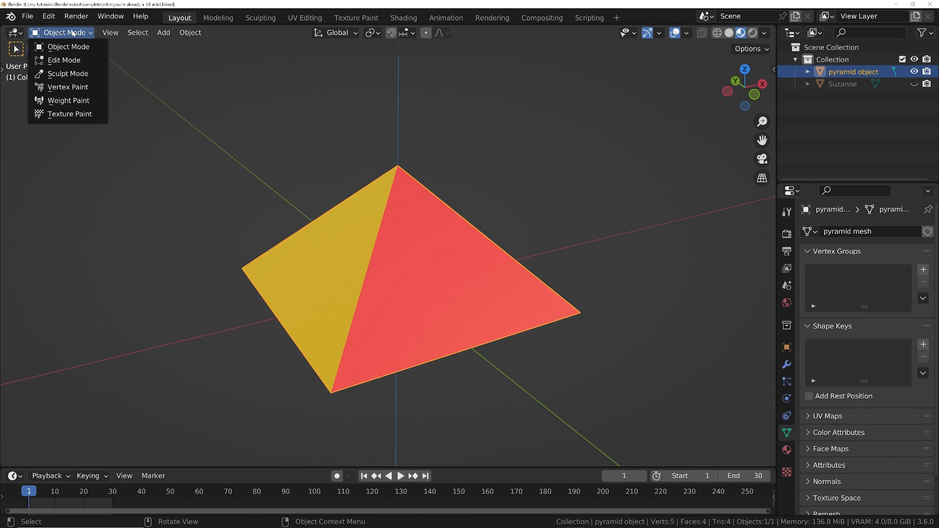
mouse_move(65, 60)
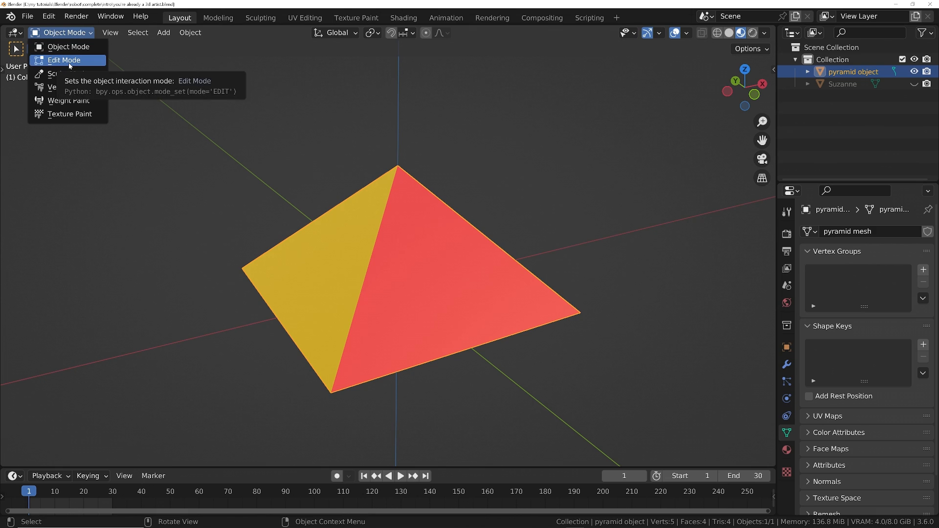
left_click(64, 59)
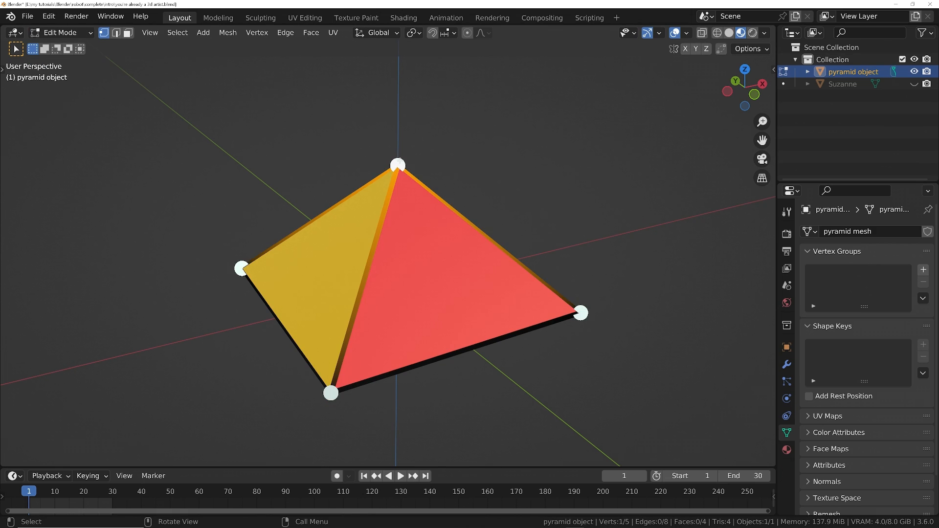
mouse_move(407, 147)
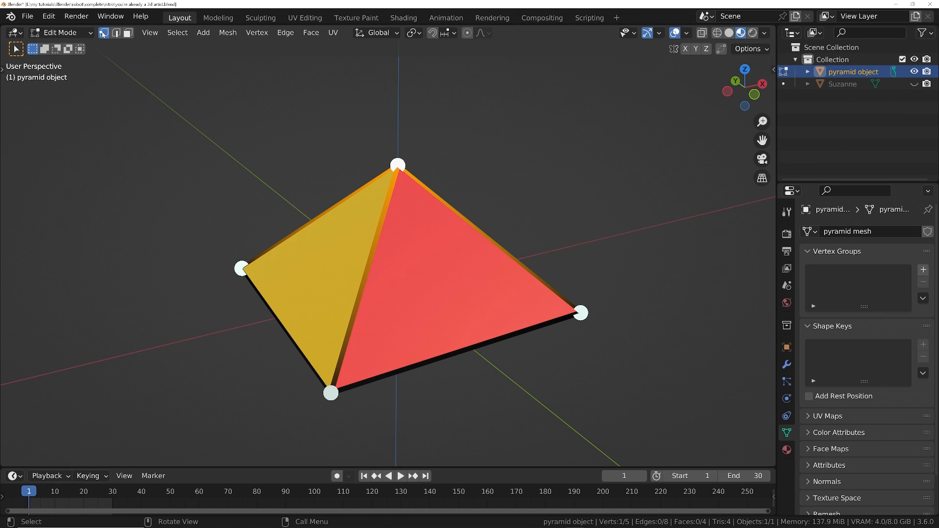
- Cycle through edge and face select modes, ending on vertex select
left_click(115, 33)
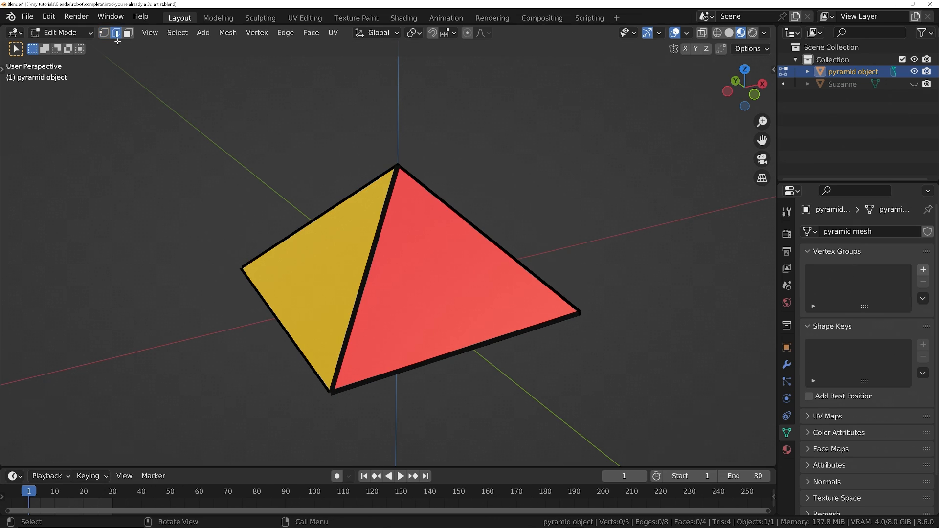
left_click(127, 32)
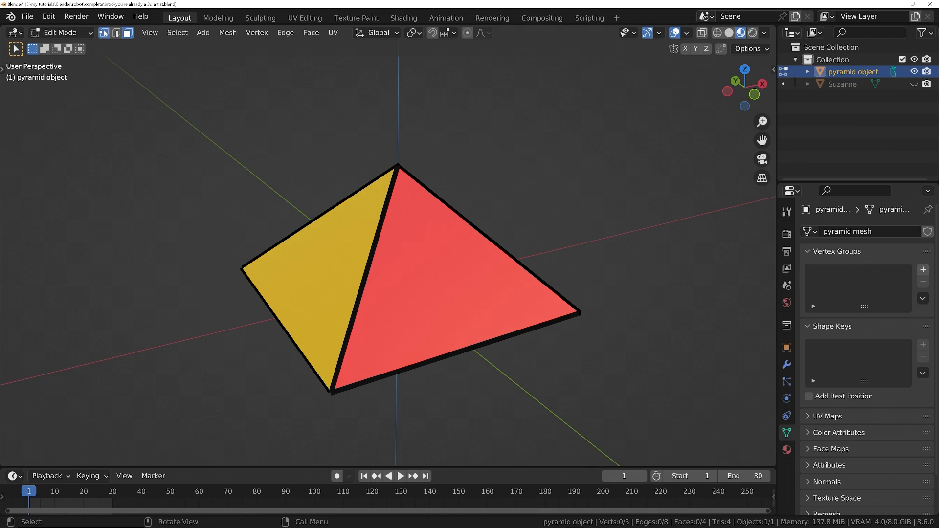
left_click(114, 32)
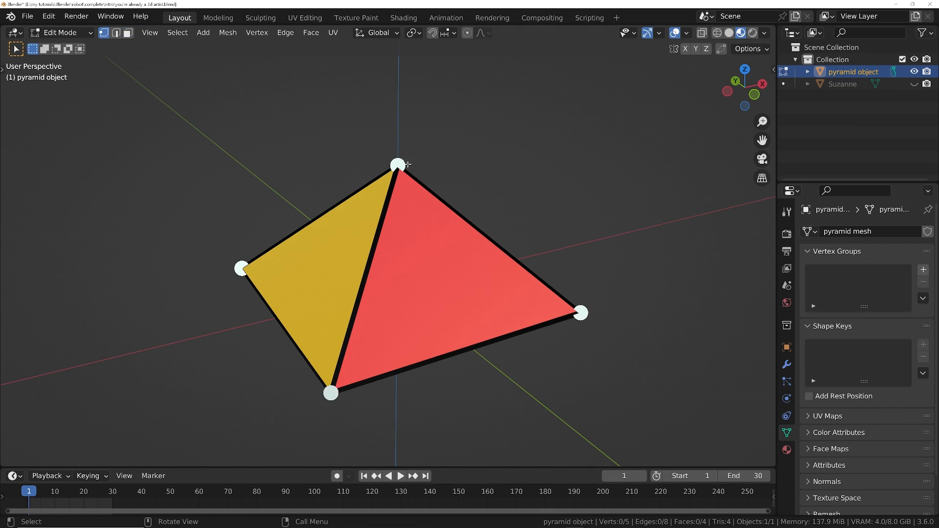
- Select the pyramid's top vertex in edit mode
left_click(396, 165)
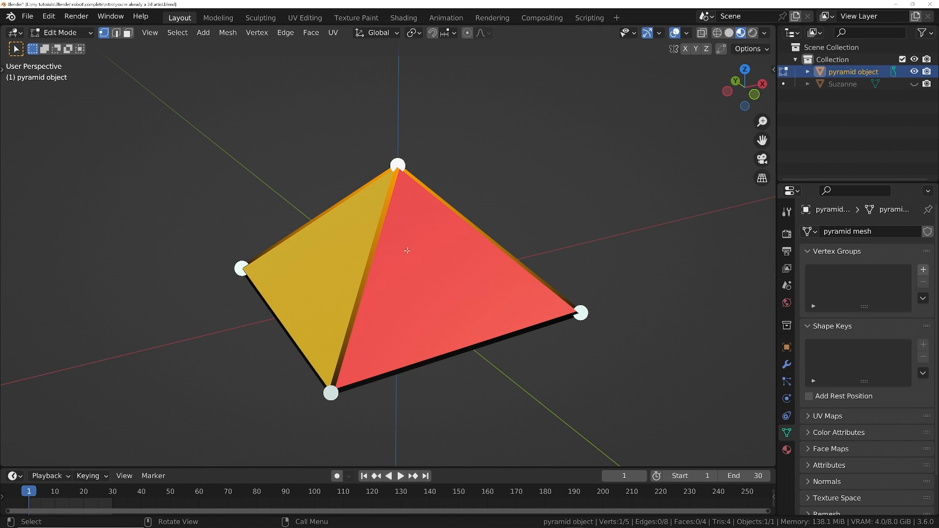
mouse_move(337, 211)
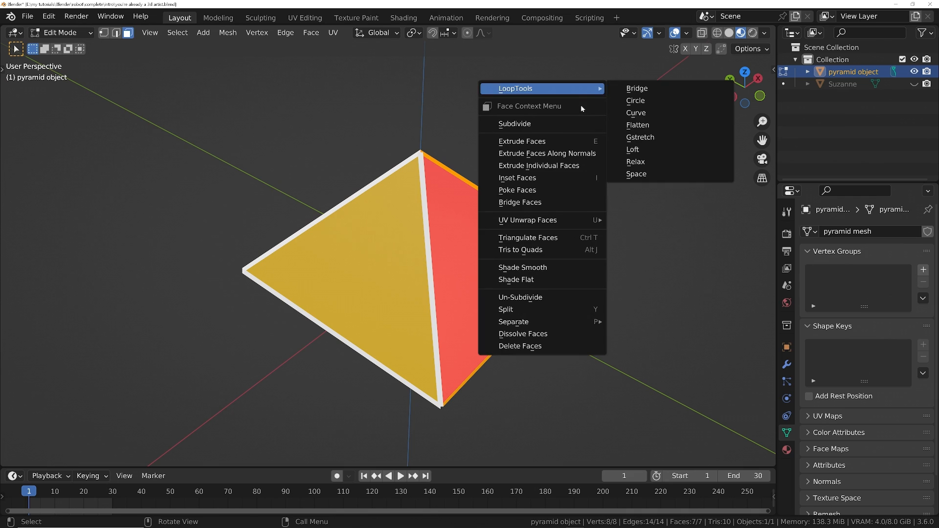
- Subdivide the selected faces into a dense mesh and switch into Sculpt Mode
left_click(514, 123)
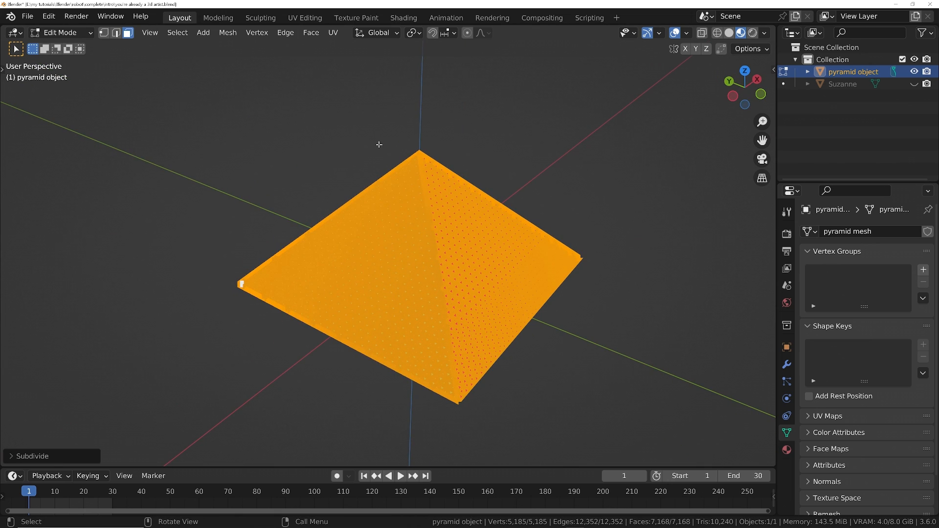
mouse_move(468, 211)
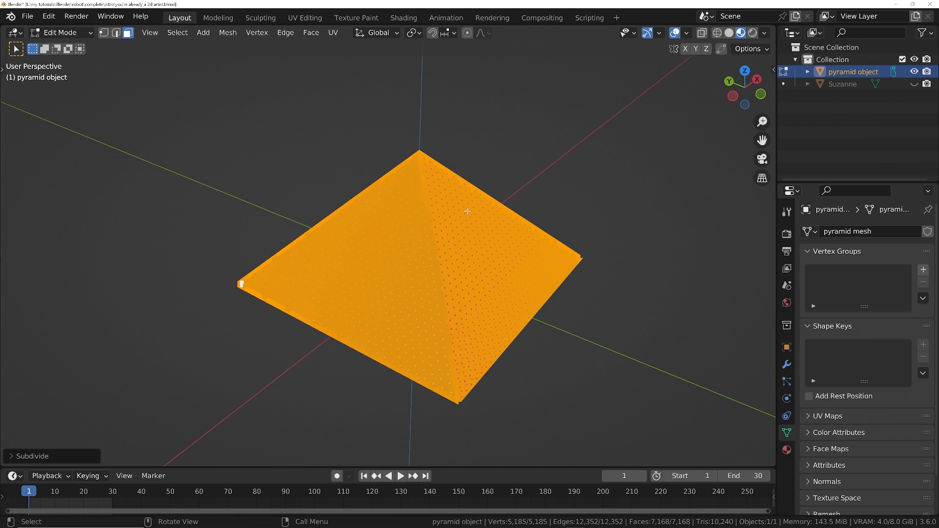
left_click(59, 32)
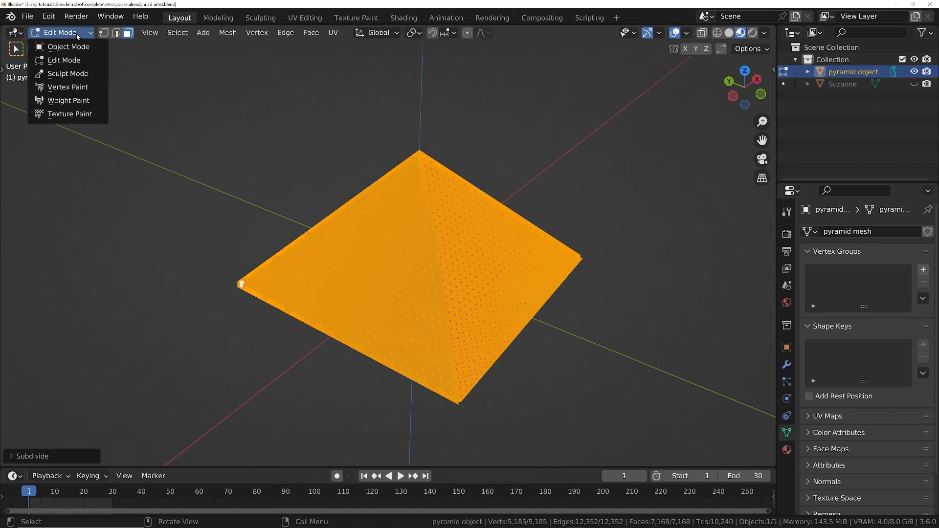
left_click(68, 73)
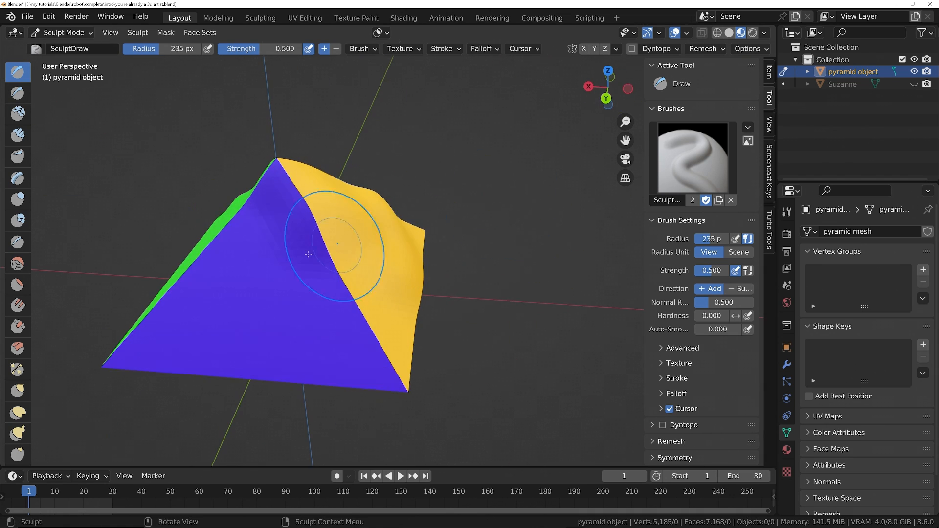
- Stroke the Draw brush across the pyramid's sloped face to raise bumps
left_click_drag(335, 240, 350, 321)
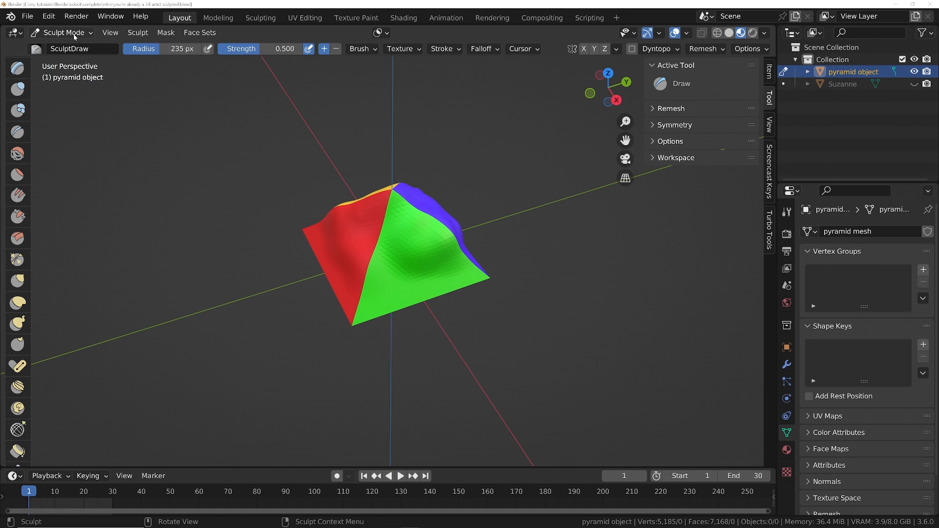
- Back in Object Mode, add a Mirror modifier on the Z axis and inspect the diamond shape
left_click(62, 32)
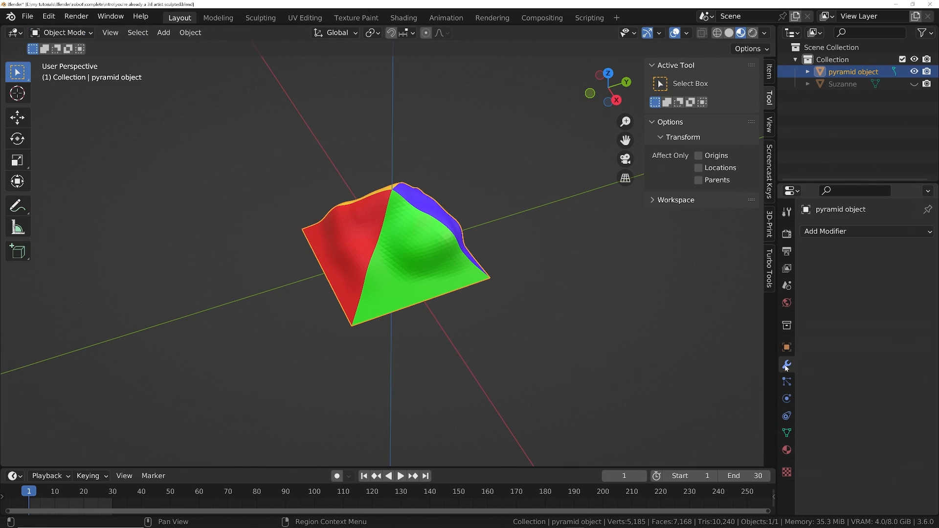
left_click(864, 231)
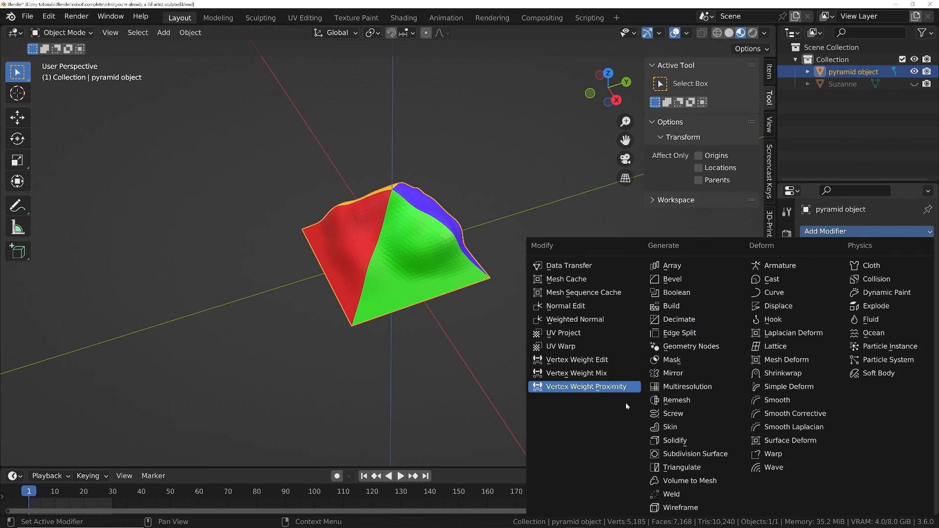
mouse_move(689, 480)
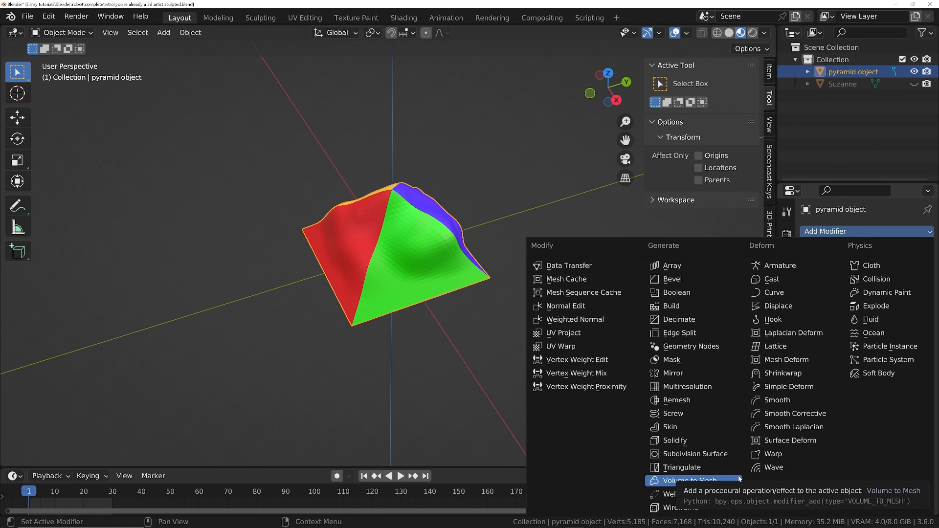
mouse_move(692, 452)
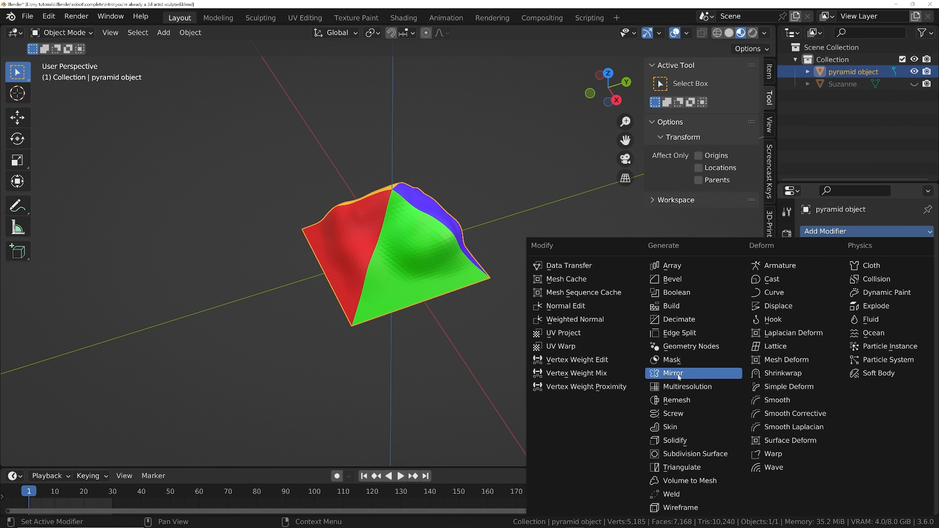
left_click(672, 373)
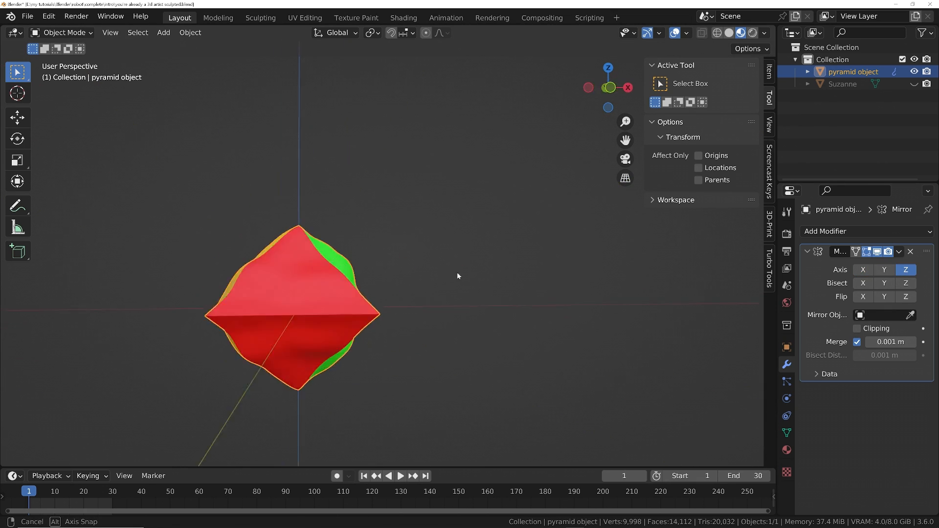
left_click_drag(458, 276, 426, 243)
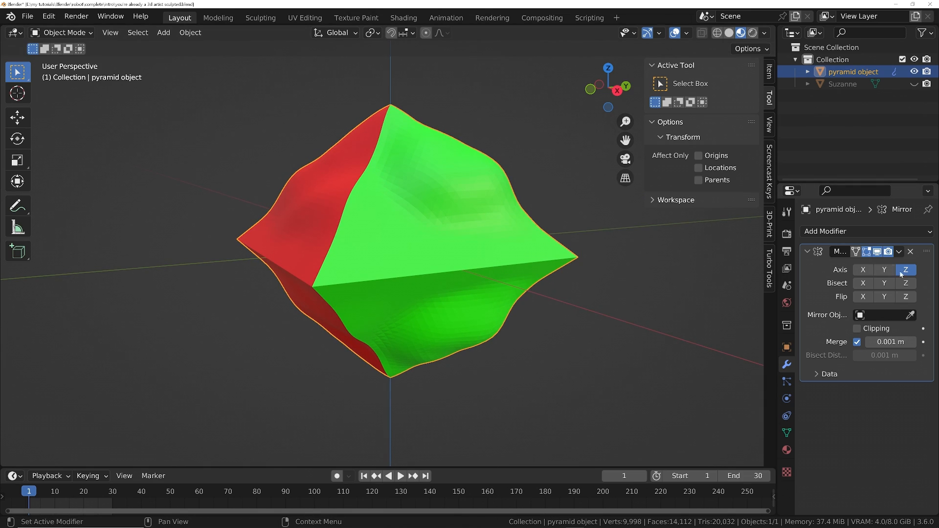
left_click(898, 251)
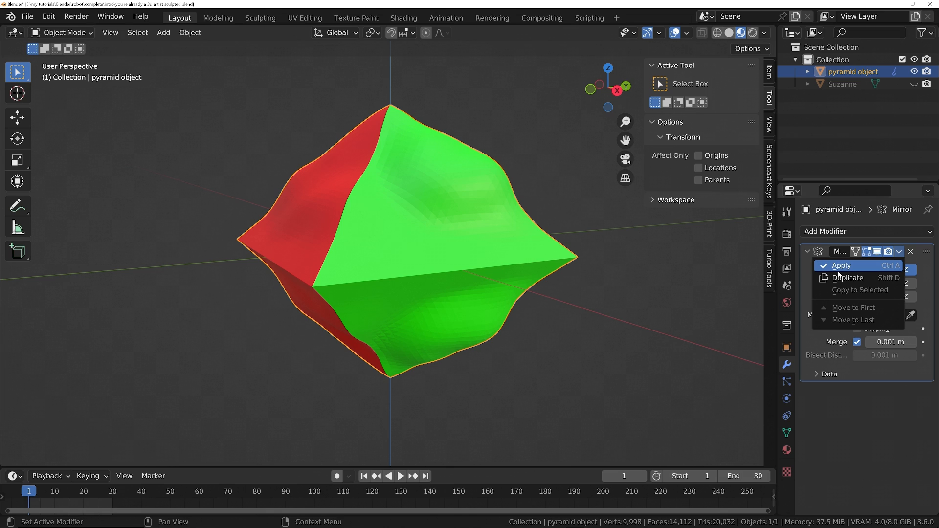
- Remove the Mirror modifier, leaving the single sculpted pyramid
left_click(898, 252)
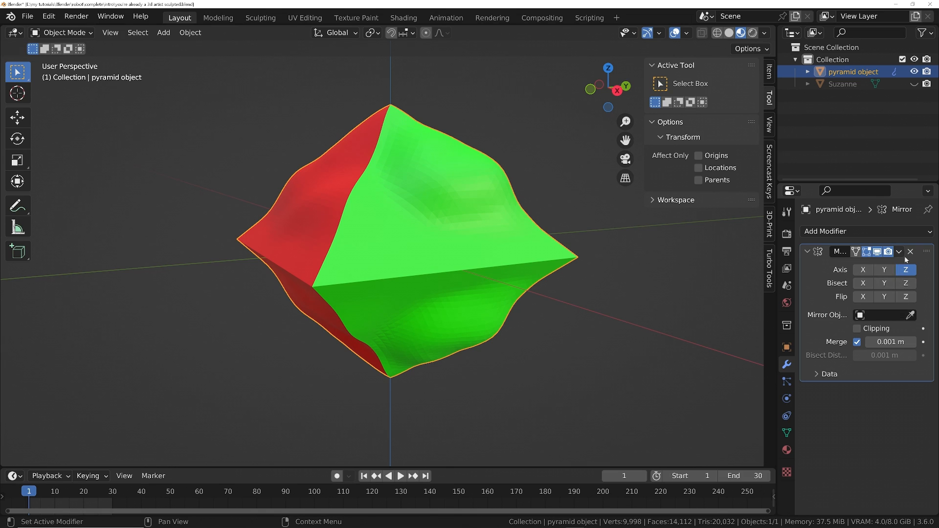
left_click(911, 252)
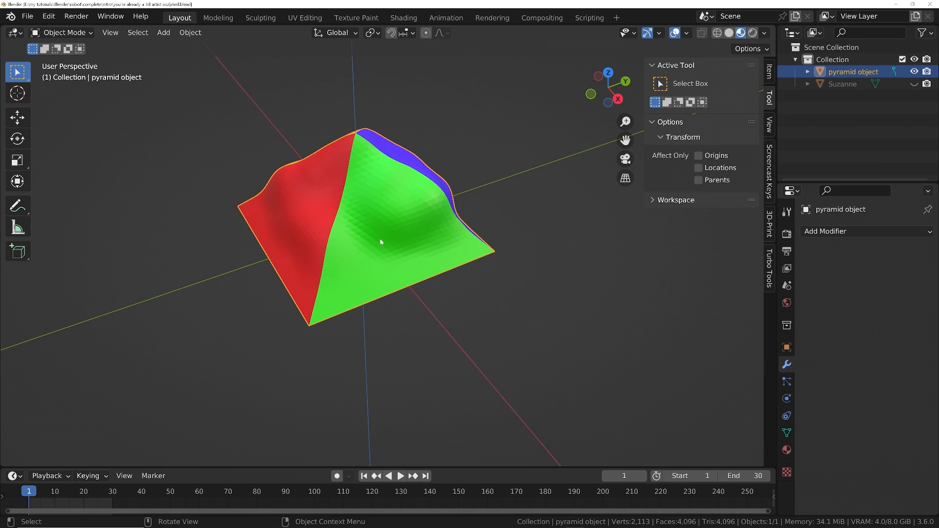
- Add a ground plane mesh and give it Collision physics
left_click(164, 32)
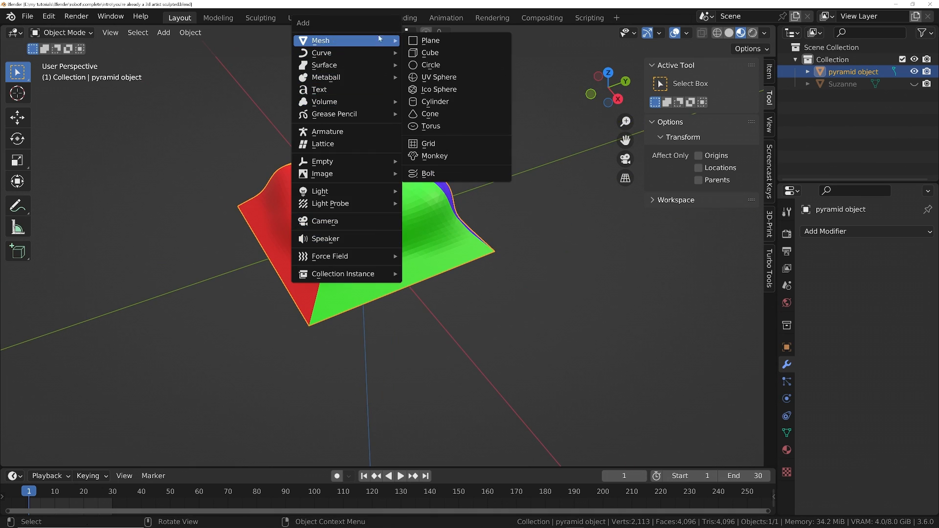
left_click(429, 40)
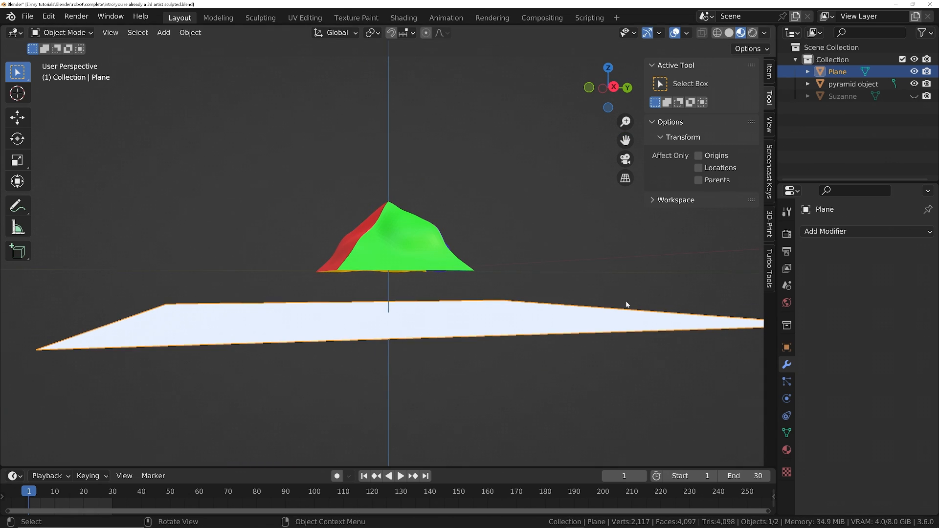
left_click(786, 398)
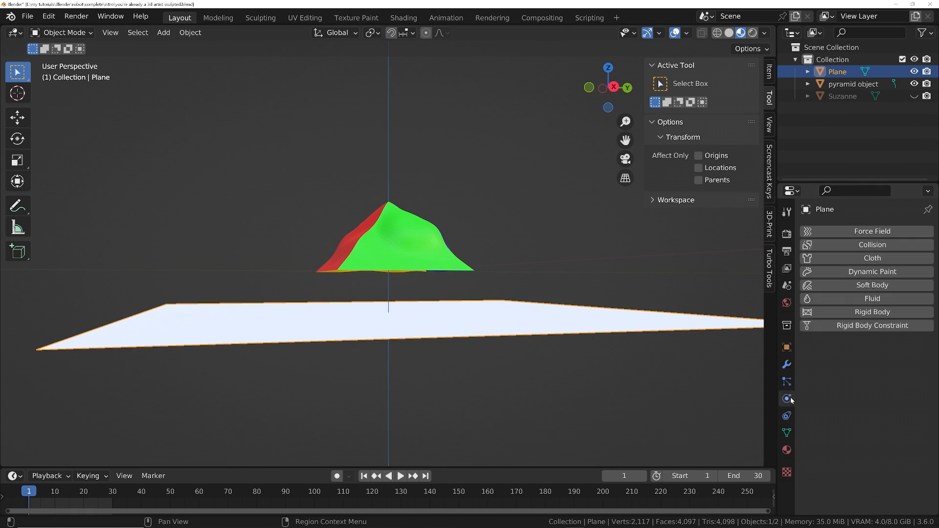
left_click(871, 244)
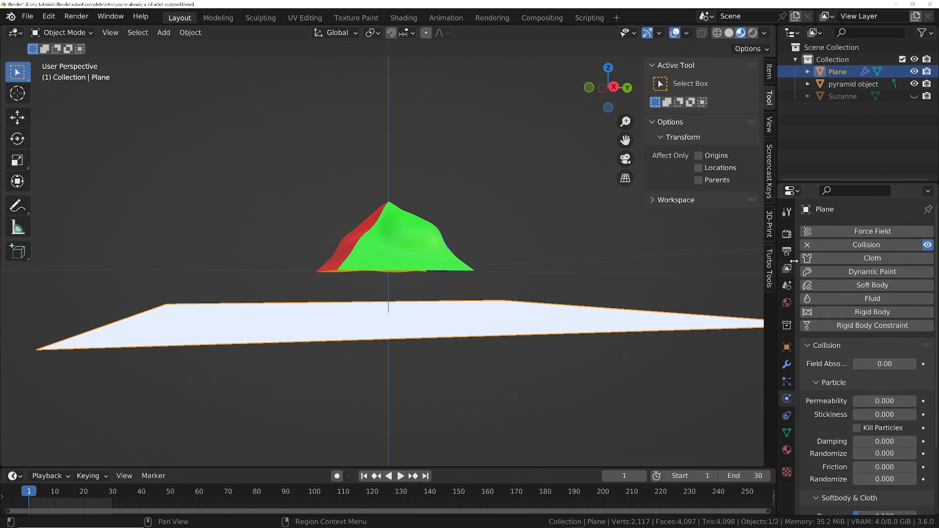
mouse_move(786, 382)
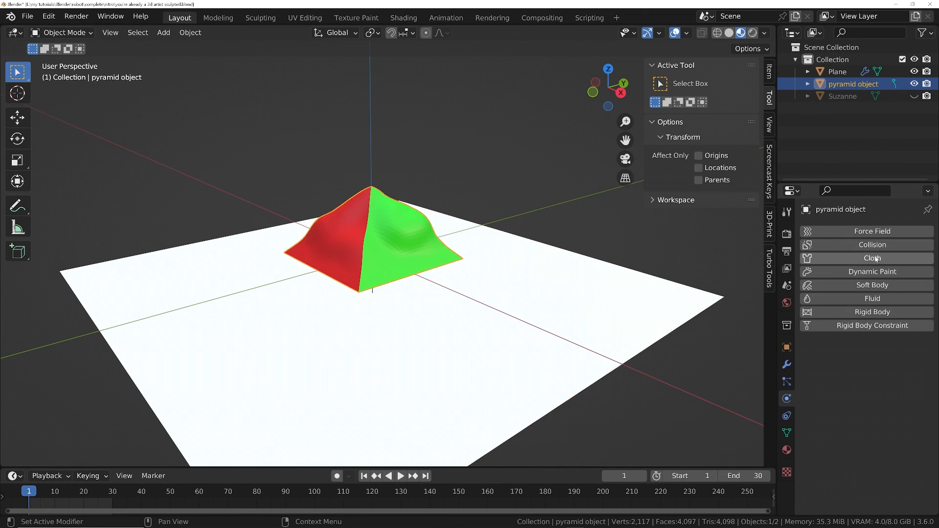
- Give the pyramid Cloth physics and play the simulation so it drapes onto the plane
left_click(872, 257)
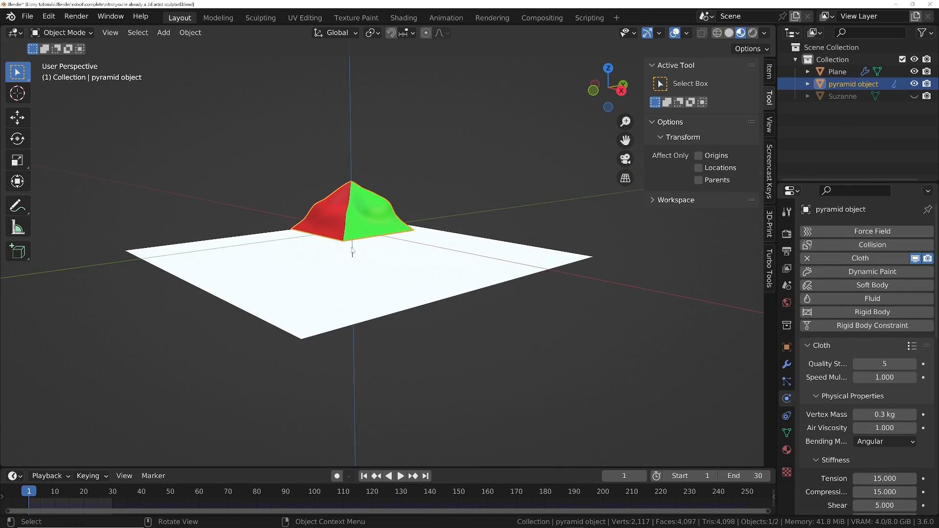
left_click(400, 475)
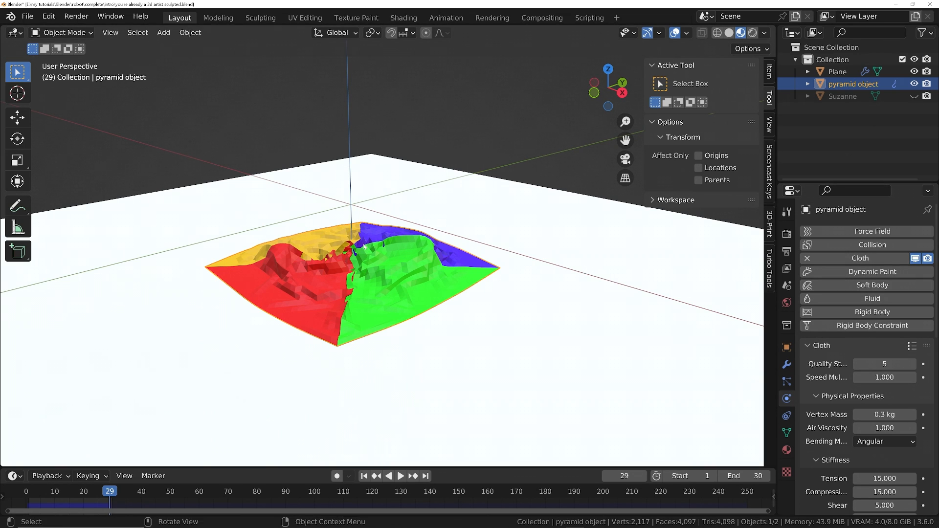
left_click(364, 475)
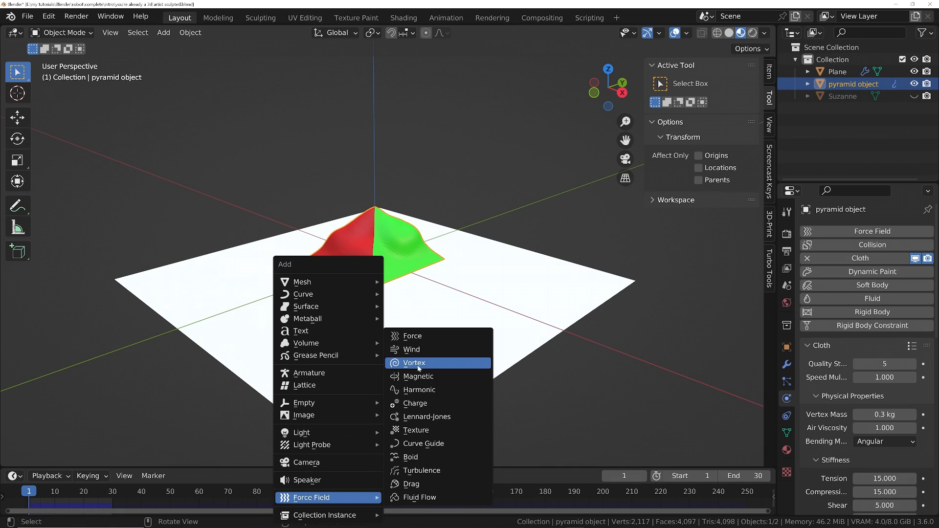
- Add a Vortex force field of strength about 91 and run the cloth simulation
left_click(413, 363)
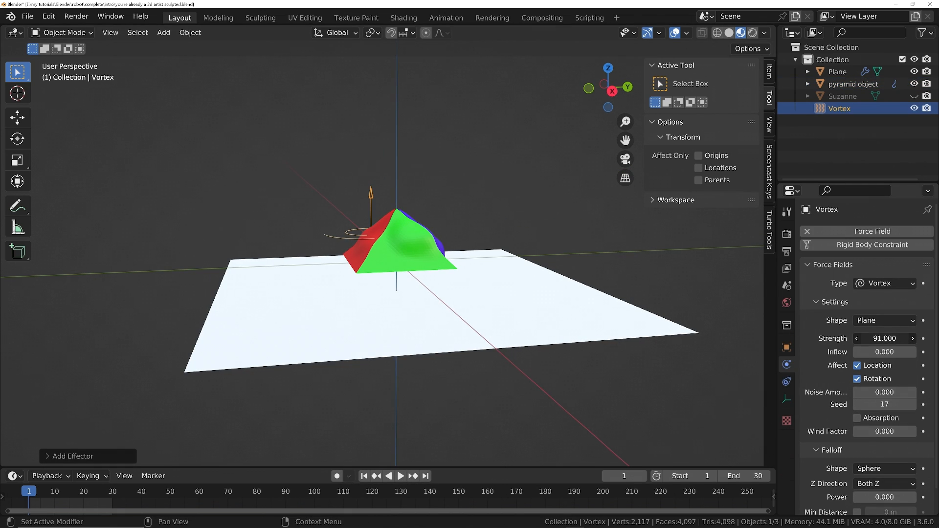
left_click(400, 475)
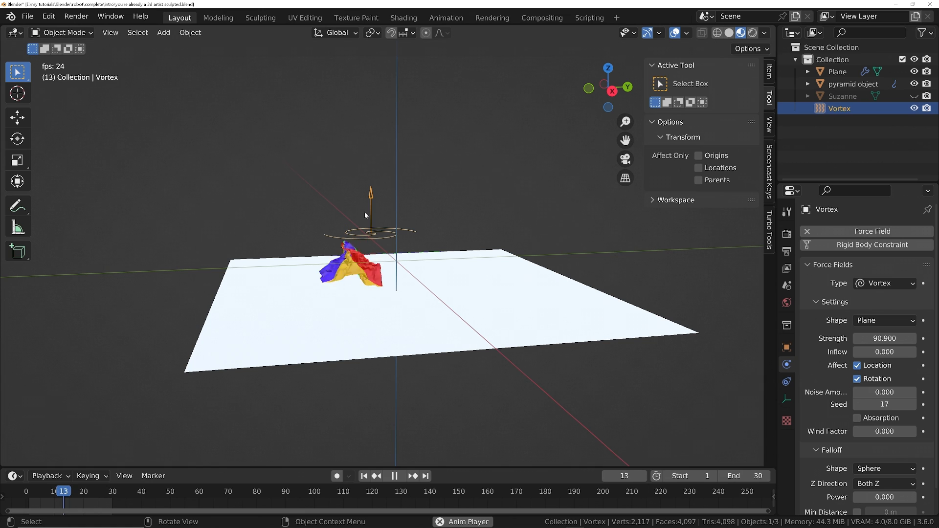
left_click(364, 475)
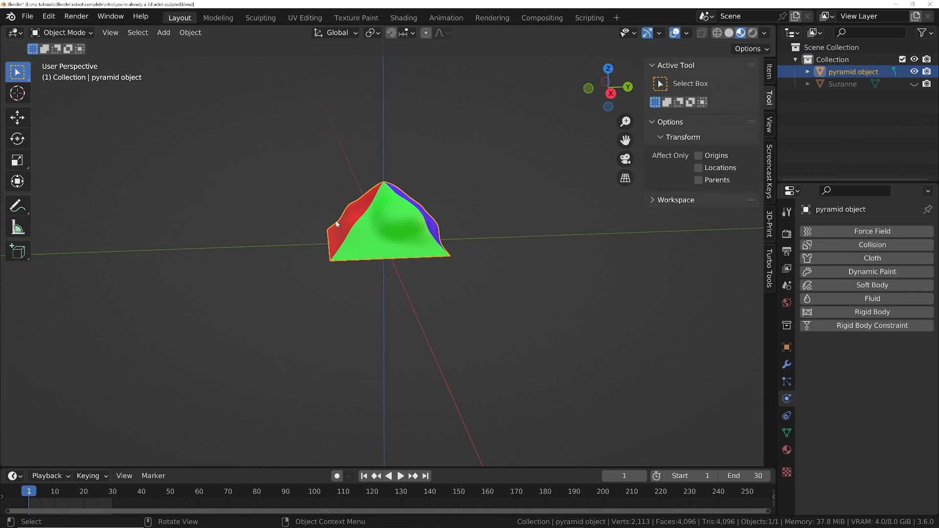
- Add an armature with a second extruded bone and parent the pyramid to it with automatic weights
left_click(163, 32)
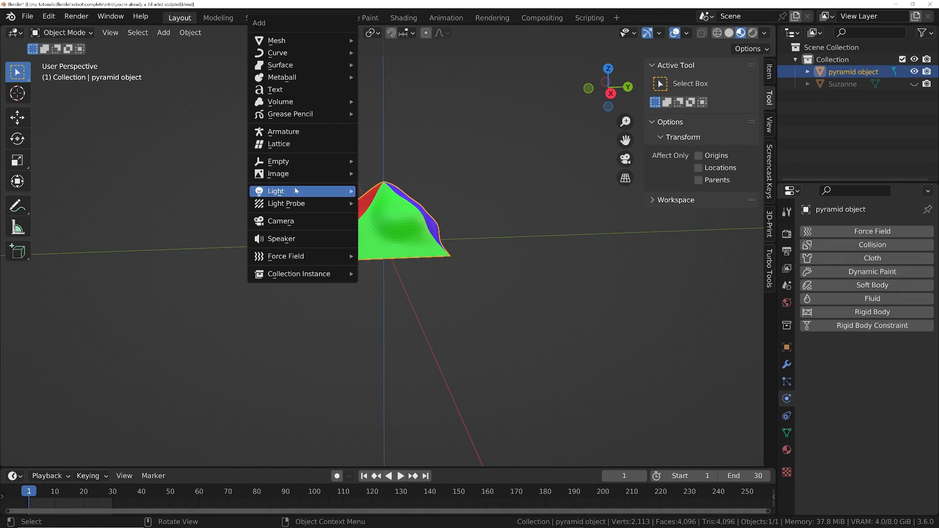
left_click(283, 131)
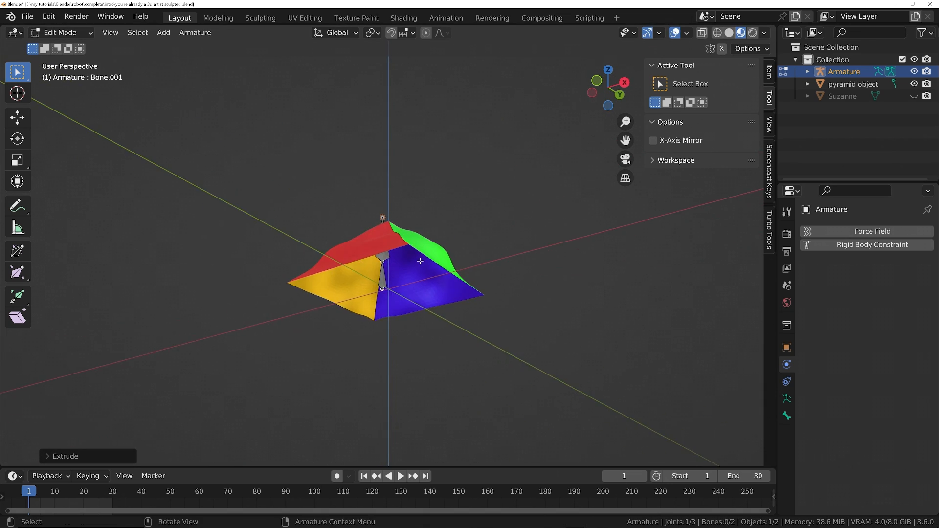
key("ctrl+p")
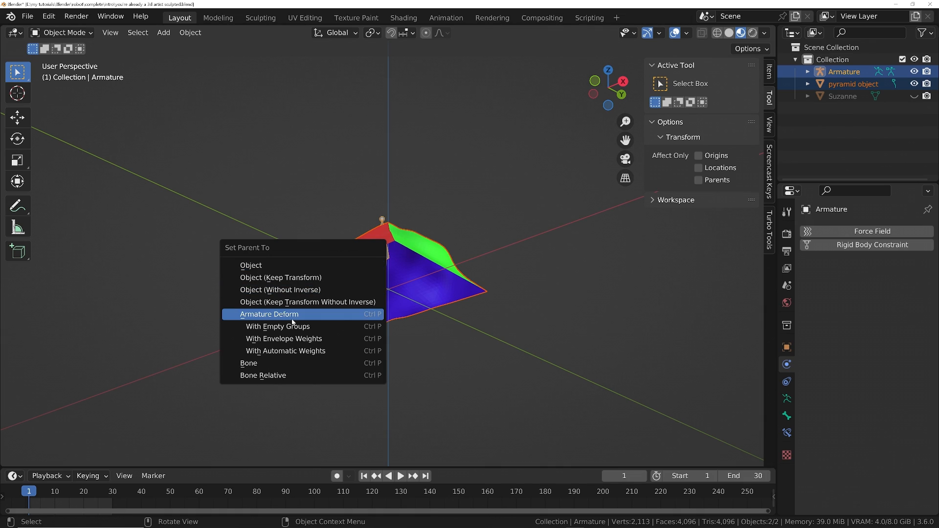
mouse_move(293, 351)
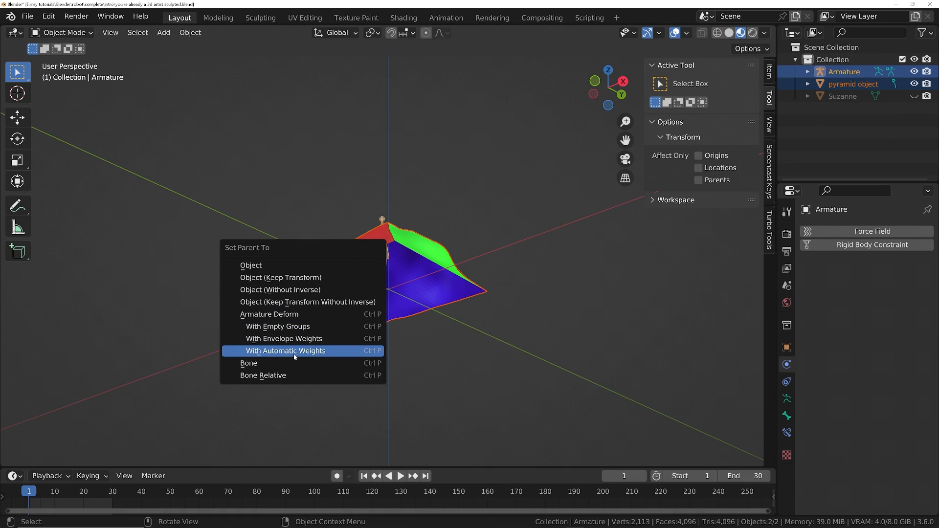
left_click(284, 350)
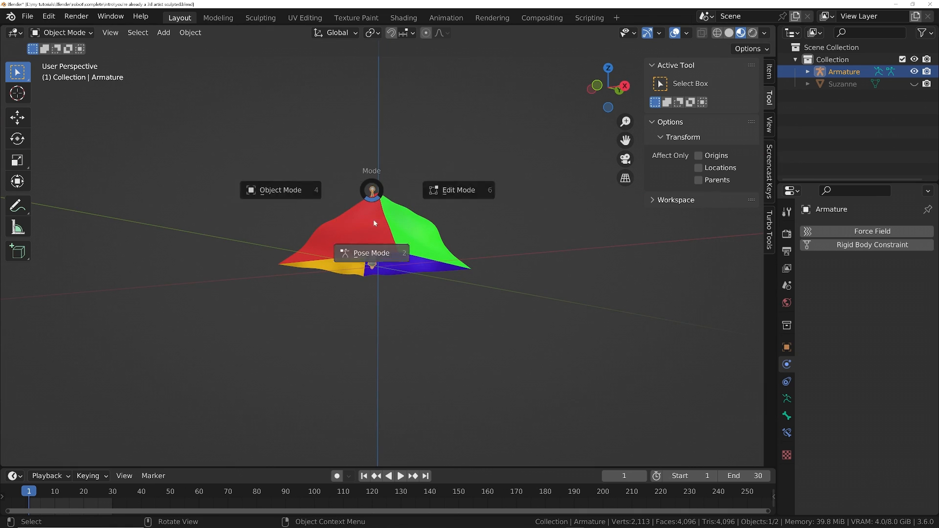
- In Pose Mode keyframe the bone rotation at frames 1 and 30 and play the bending animation
left_click(372, 253)
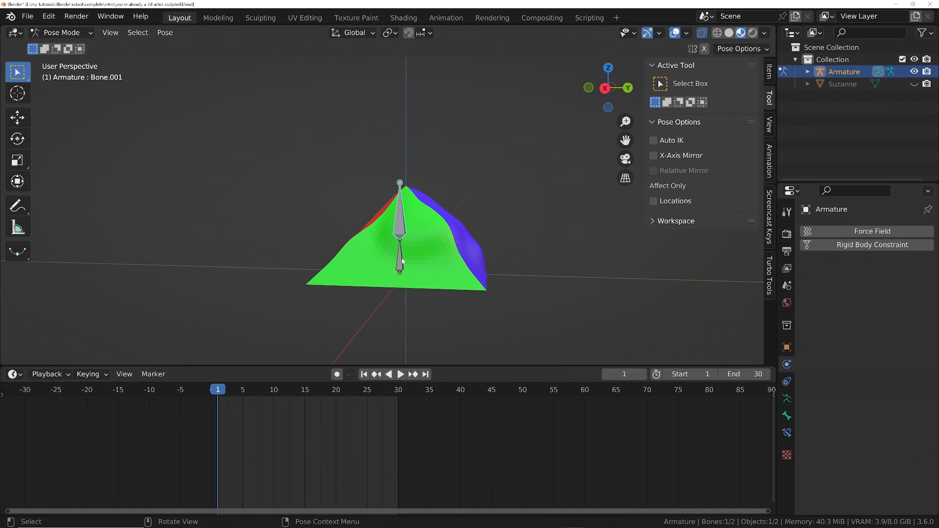
left_click(400, 257)
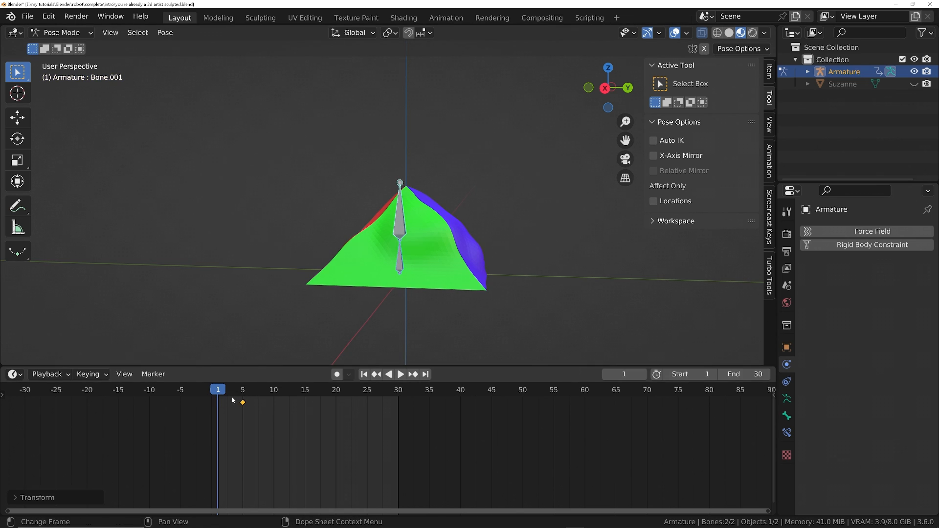
left_click(400, 374)
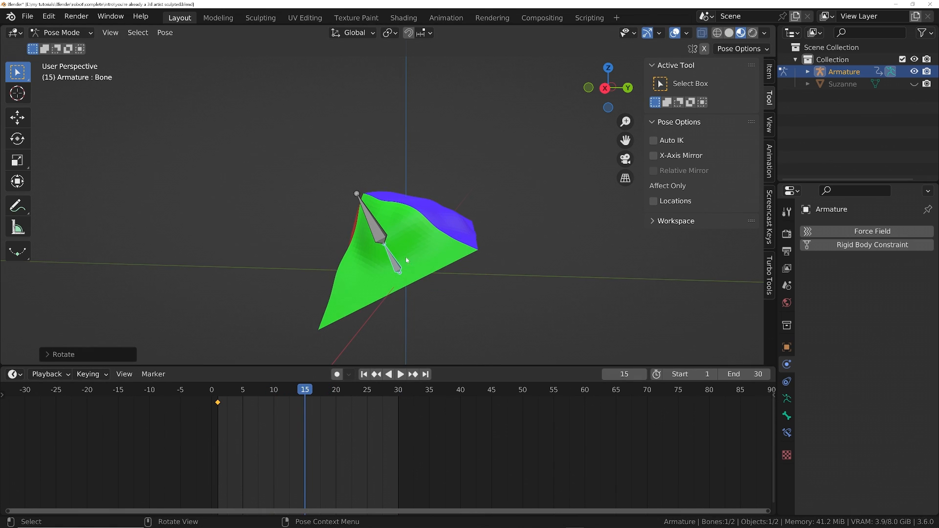
left_click(397, 389)
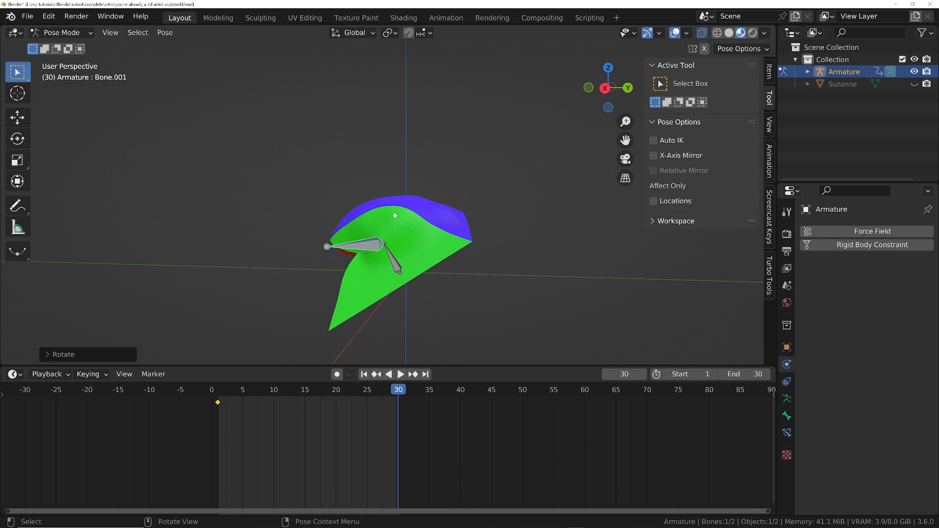
left_click(399, 373)
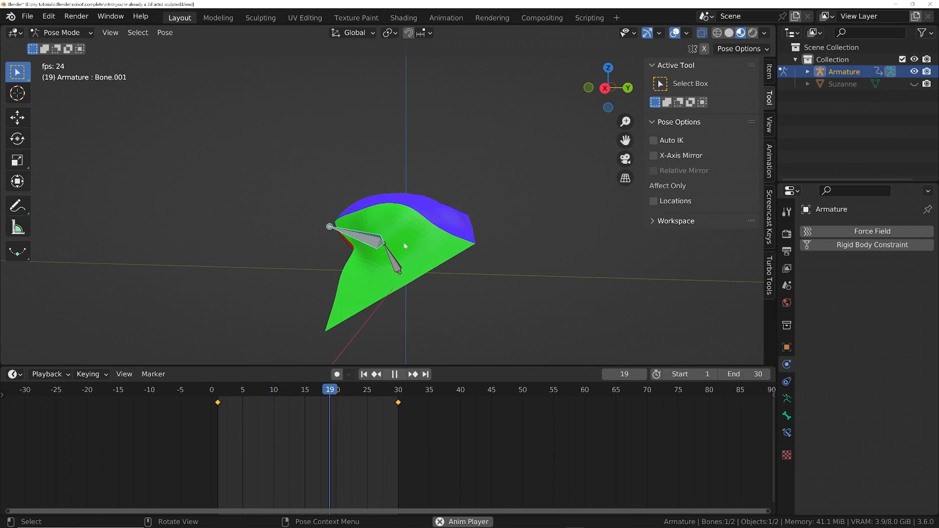